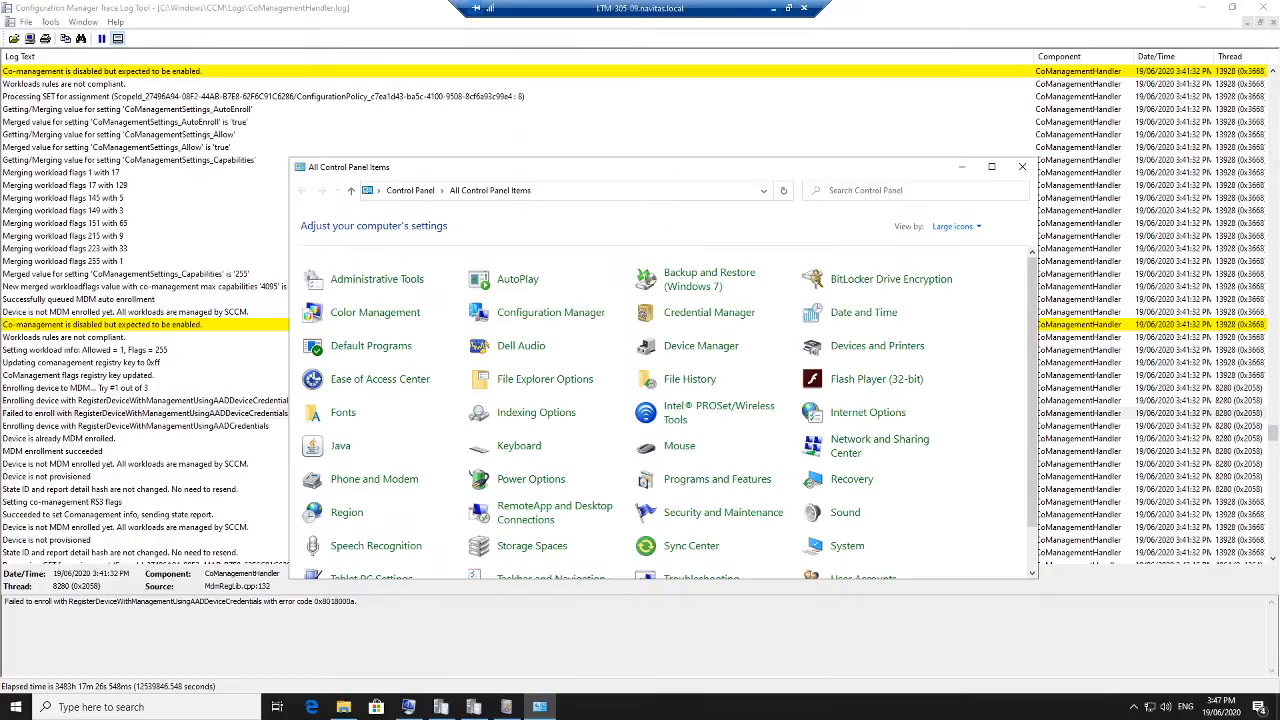
mouse_move(876, 344)
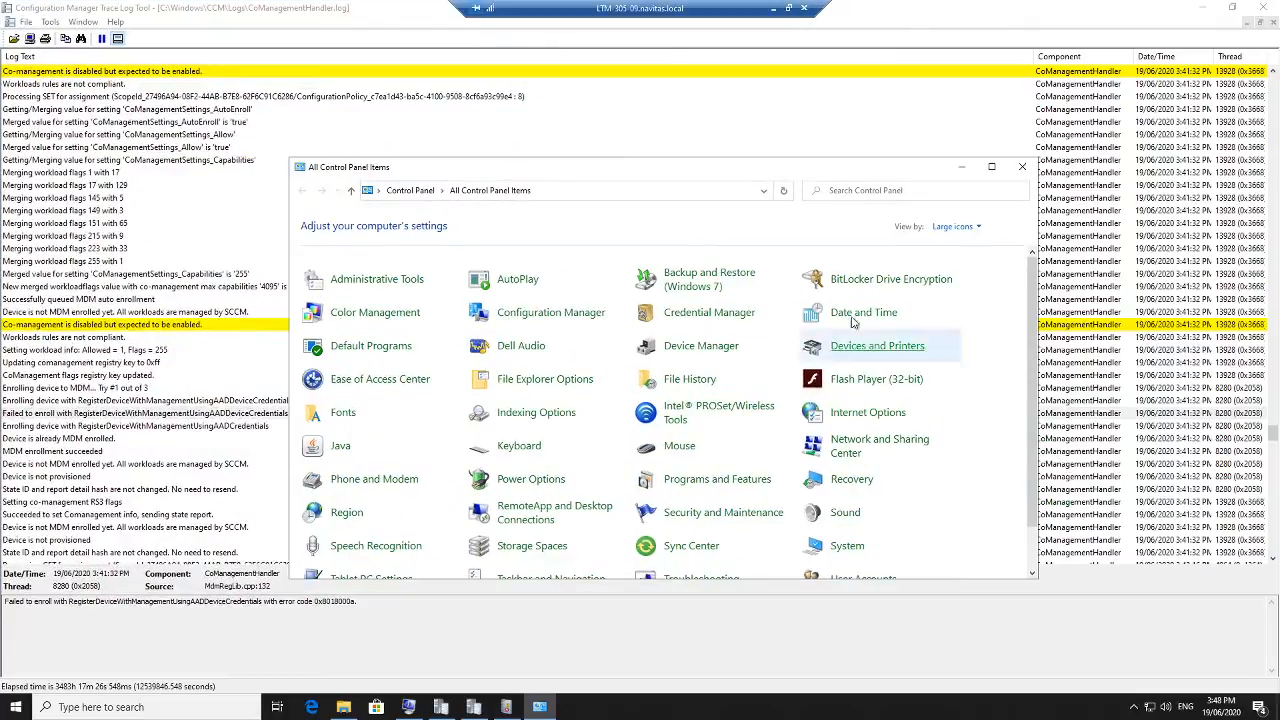
Open the co-managed LTM-305-09 device's Overview from the Windows devices list
click(552, 312)
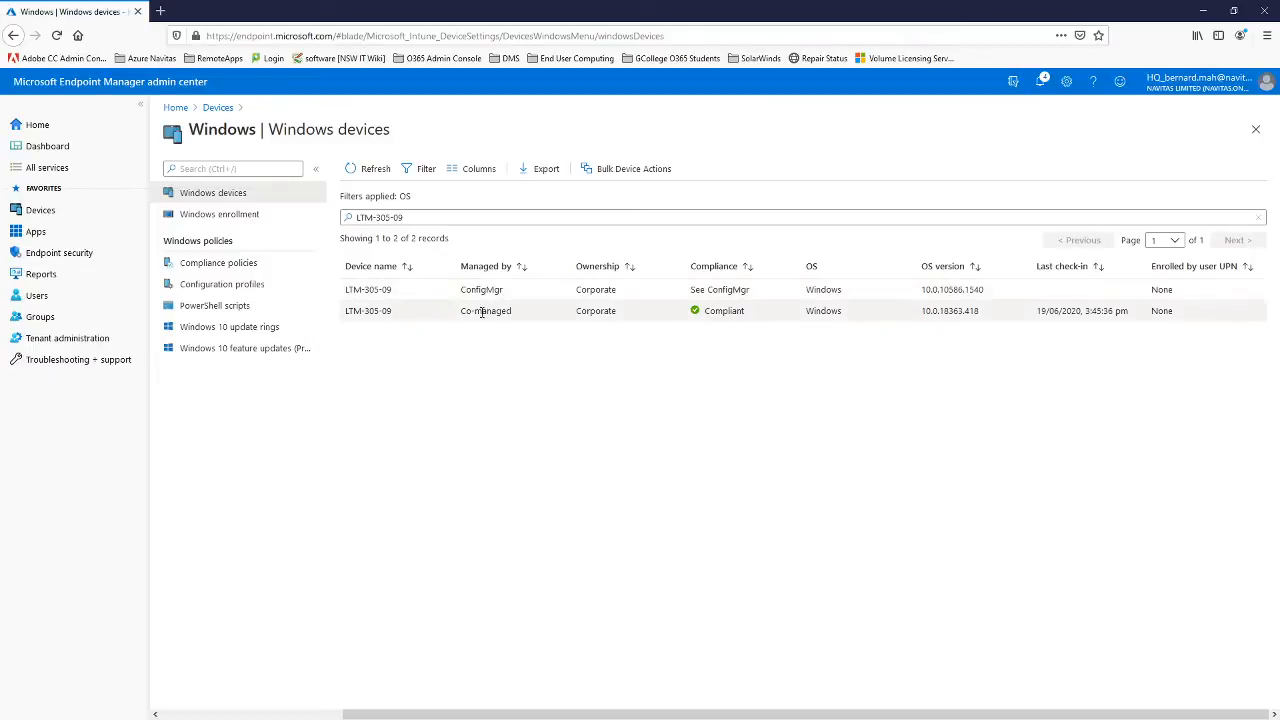
mouse_move(482, 312)
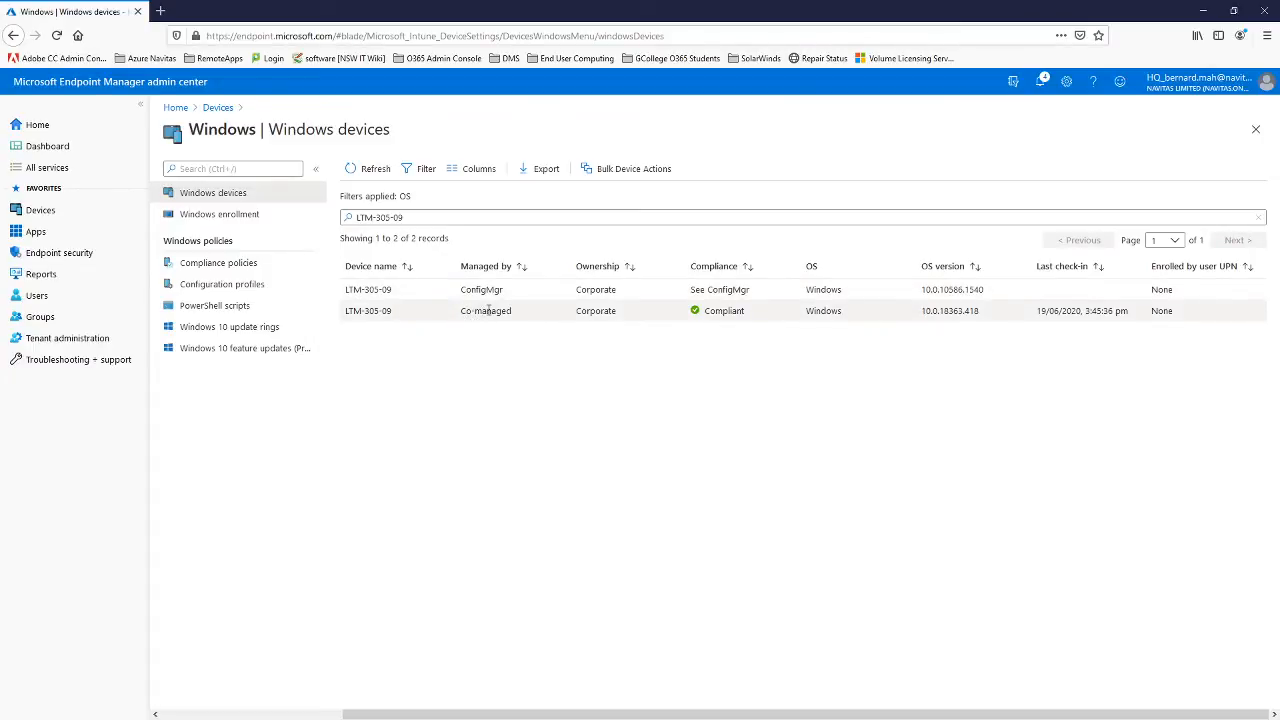
click(368, 310)
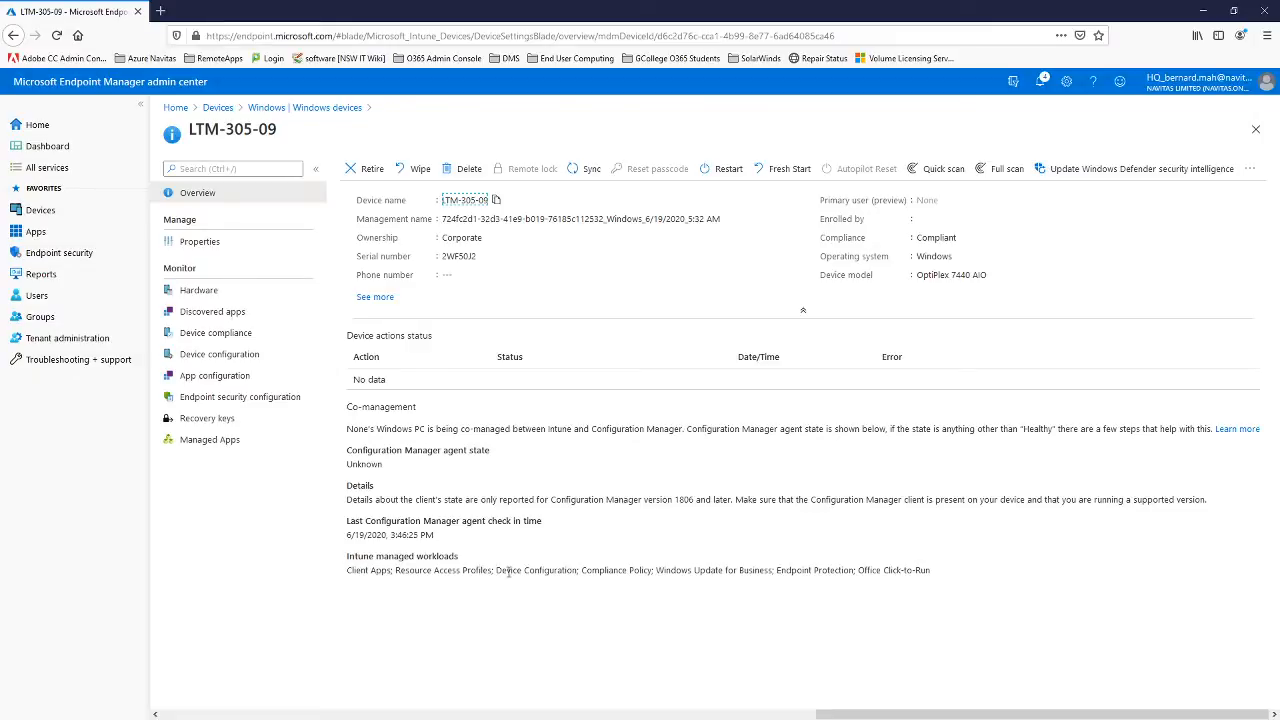
mouse_move(630, 572)
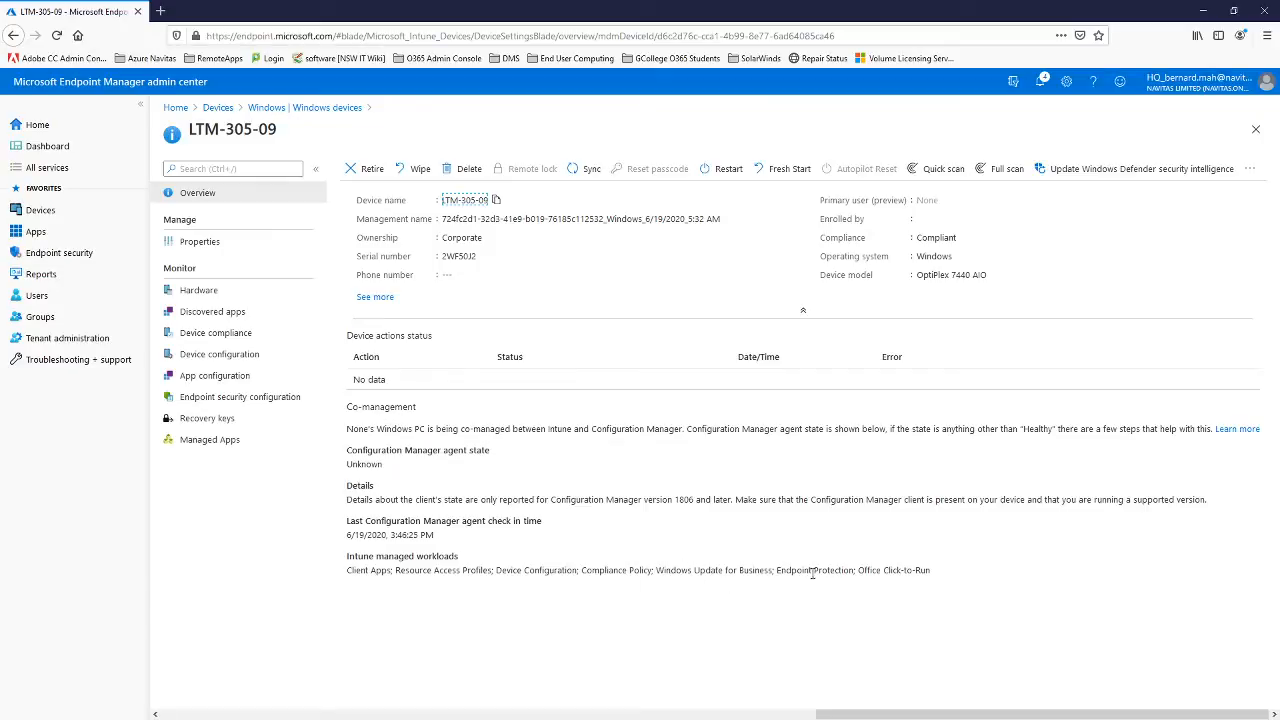
mouse_move(958, 576)
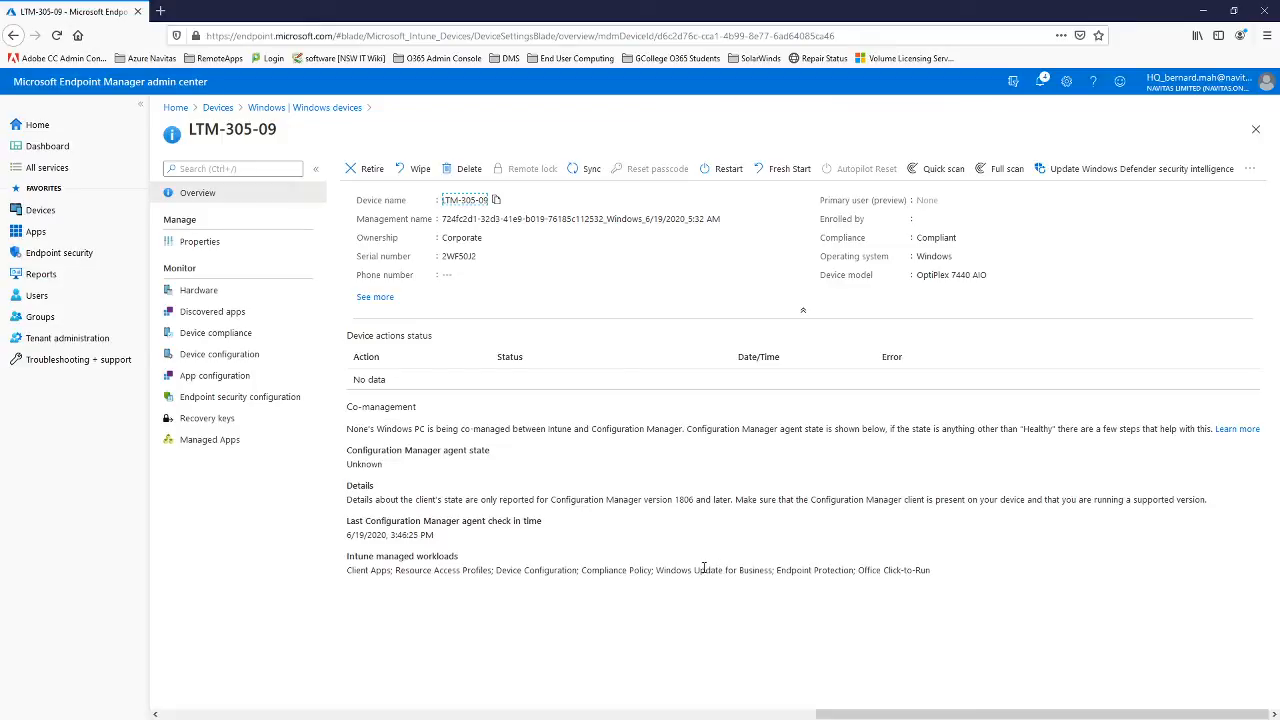
mouse_move(704, 568)
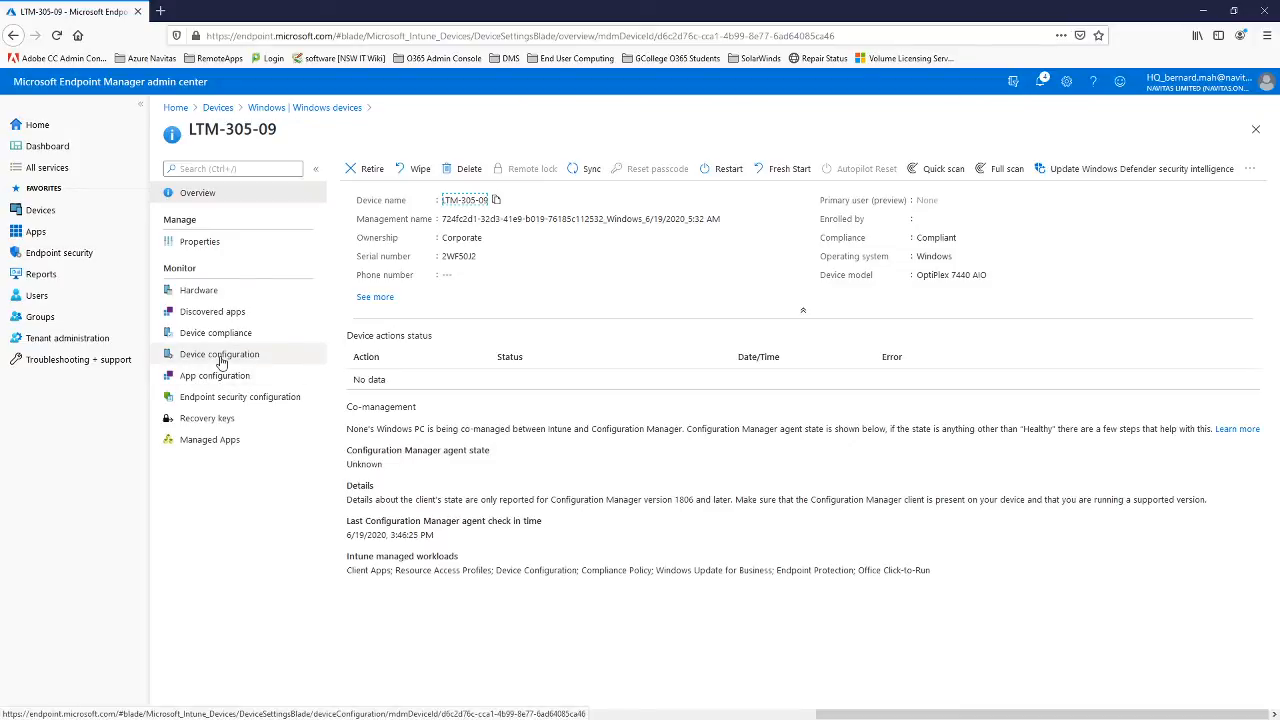
Review LTM-305-09's Device configuration policy states, then its Managed Apps list
click(220, 352)
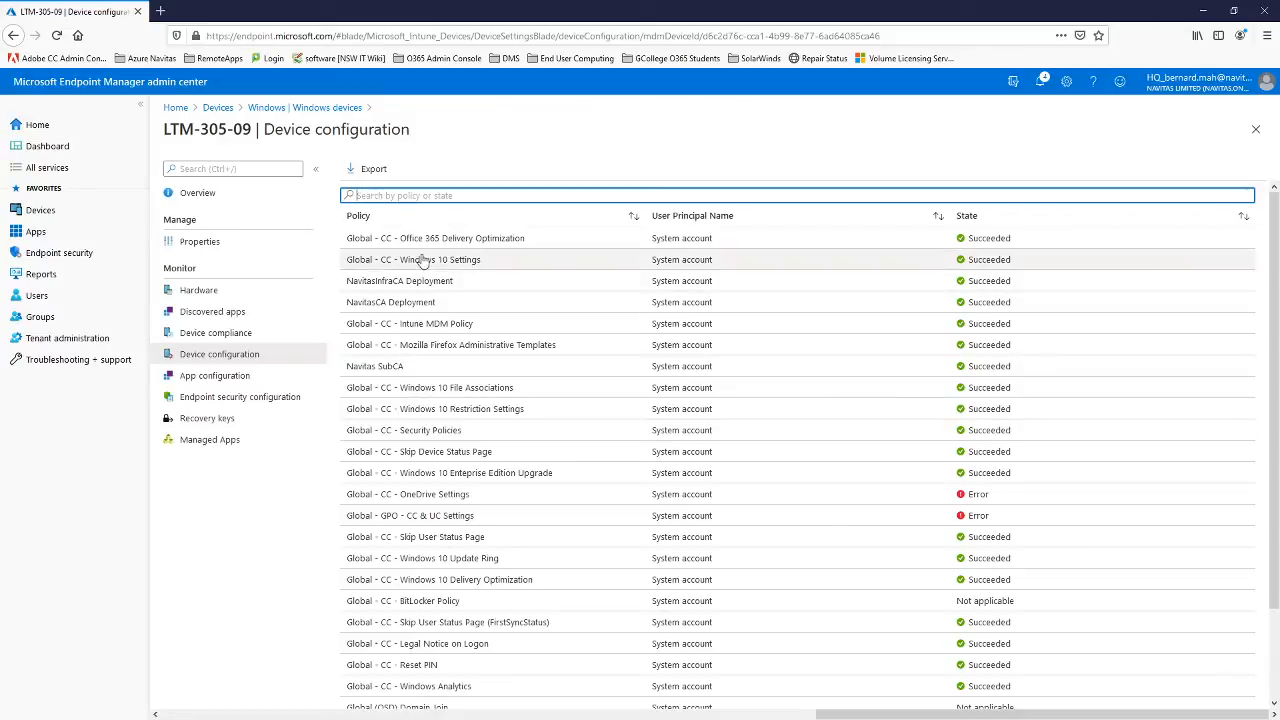
mouse_move(436, 238)
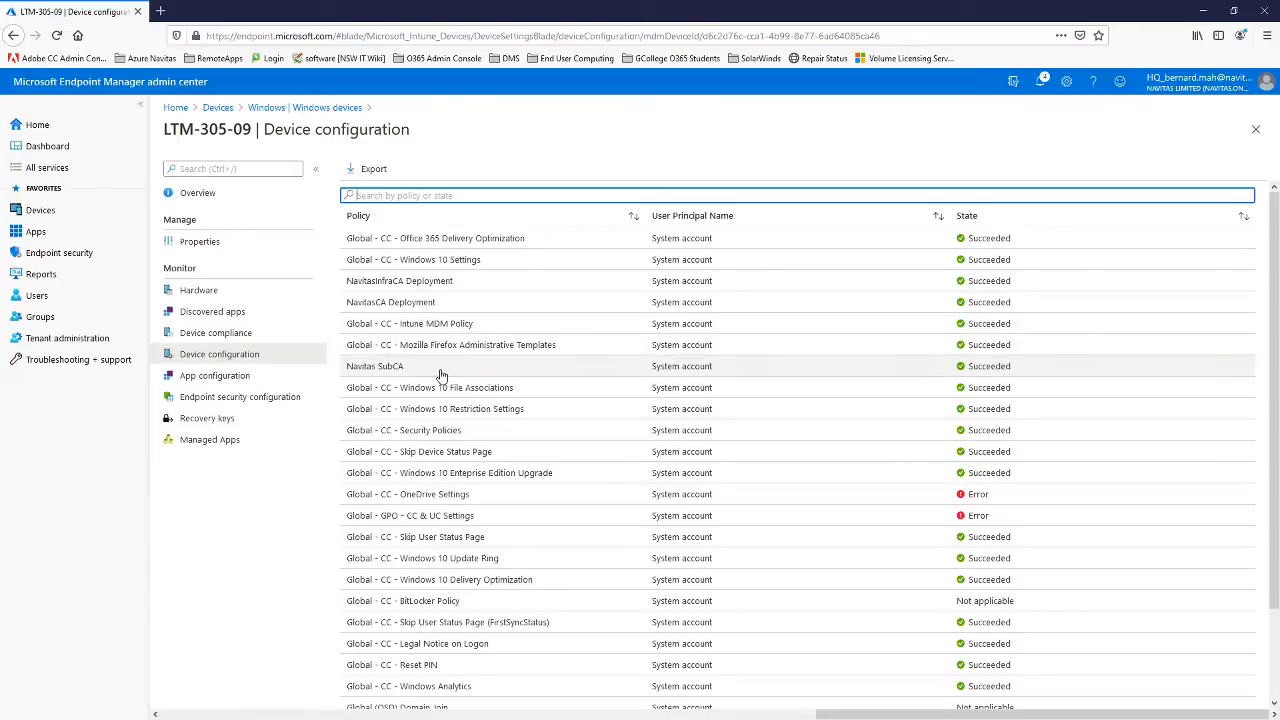
scroll(down, 3)
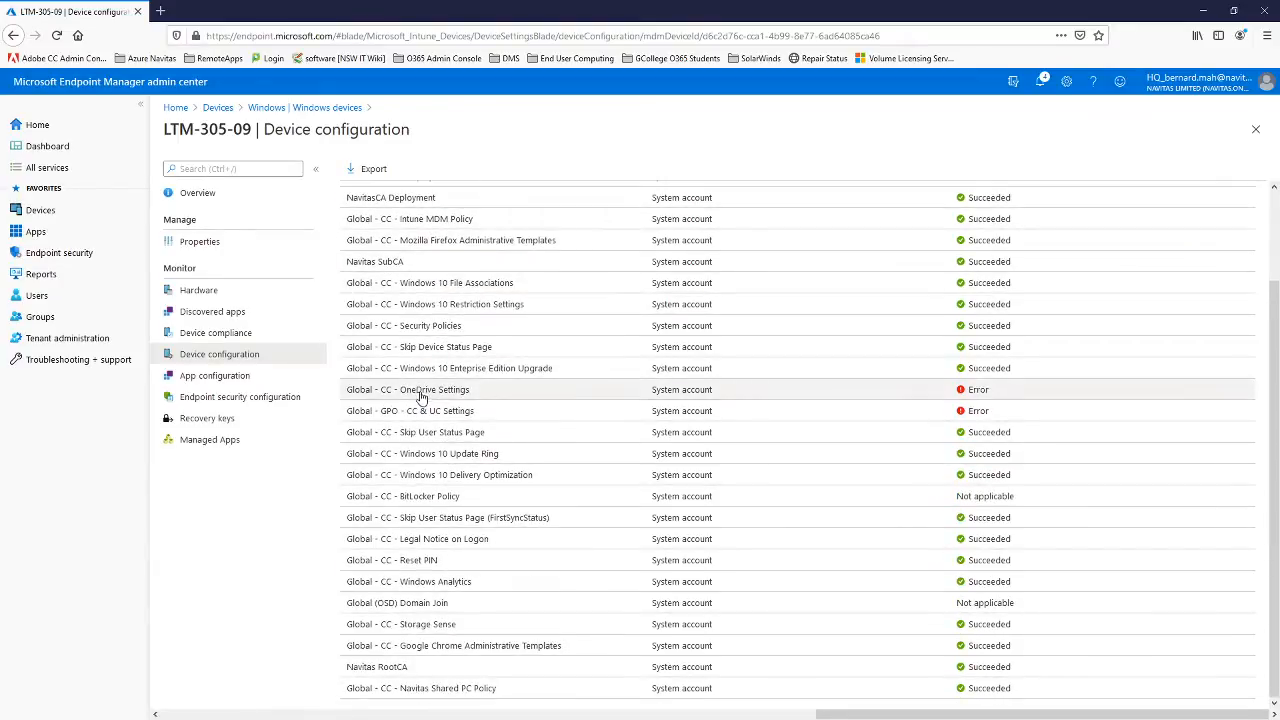
mouse_move(410, 392)
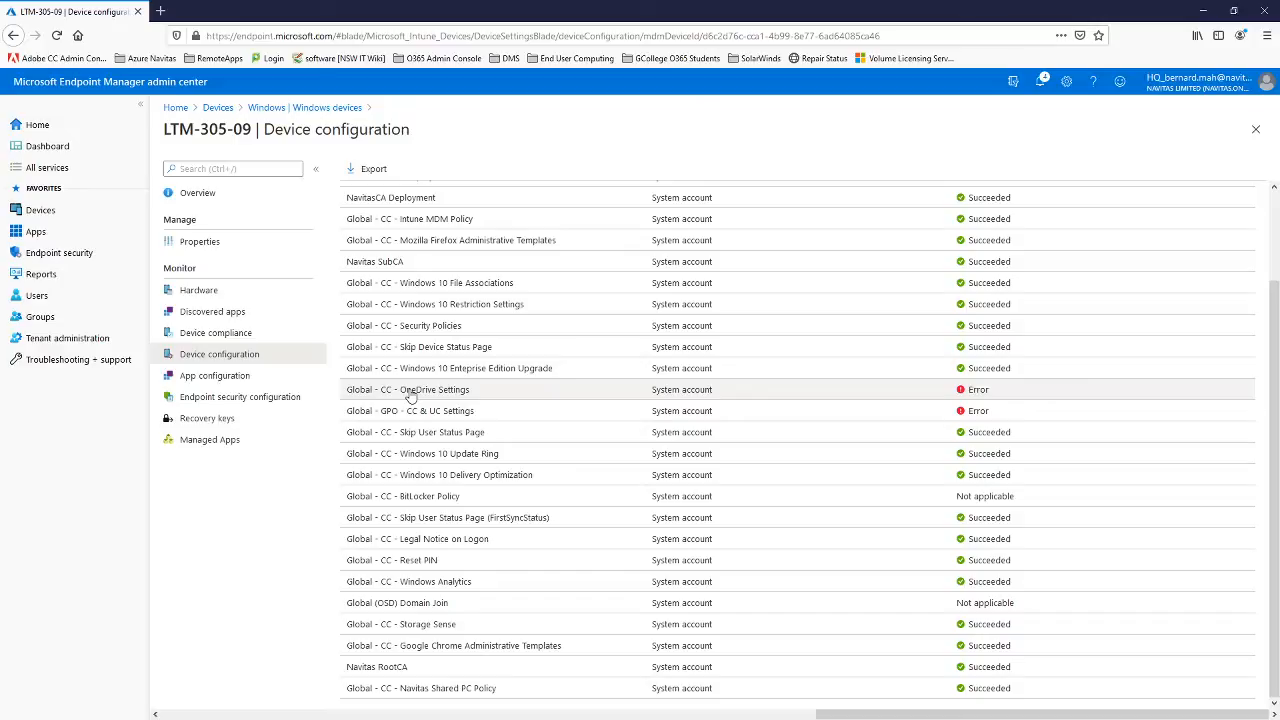
mouse_move(424, 452)
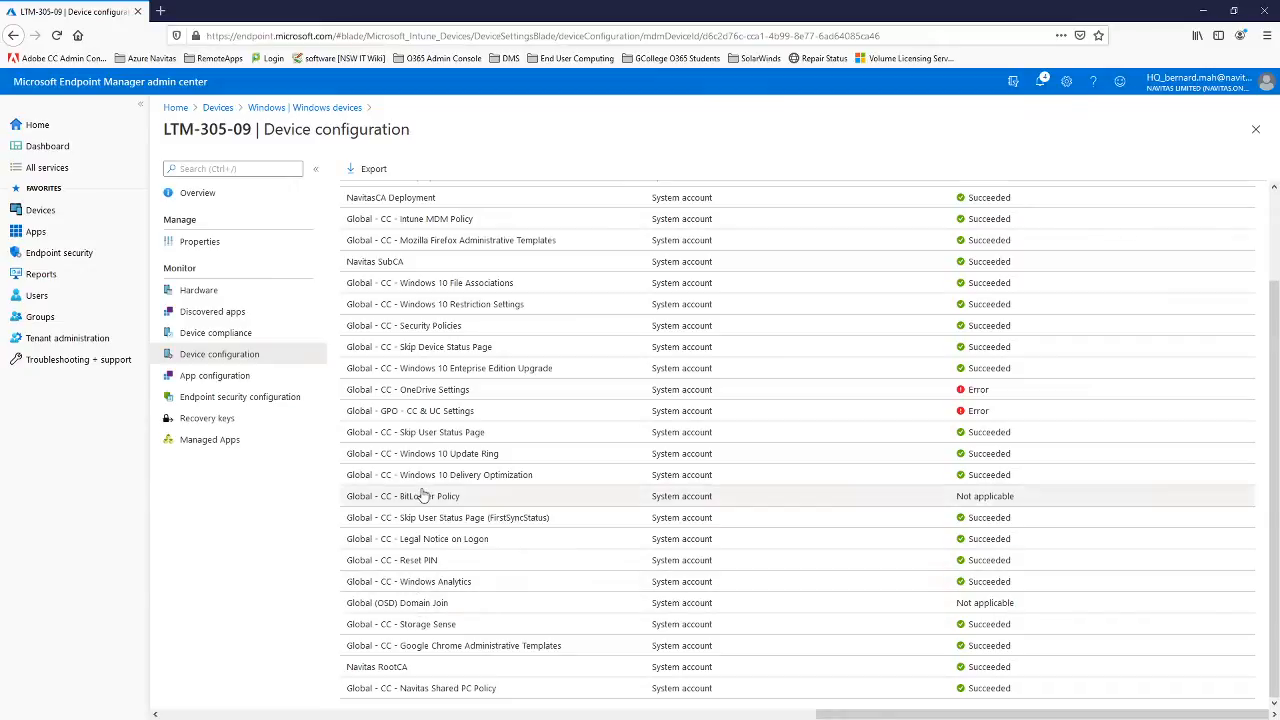
click(210, 440)
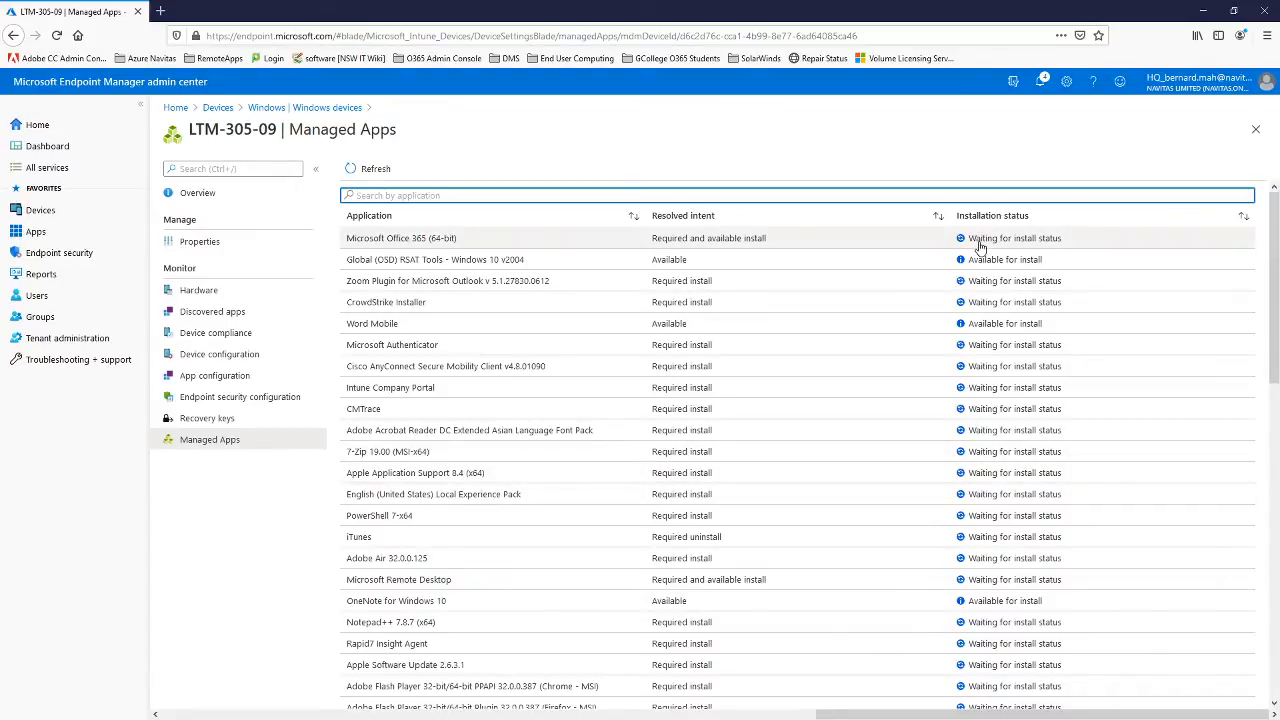
mouse_move(528, 300)
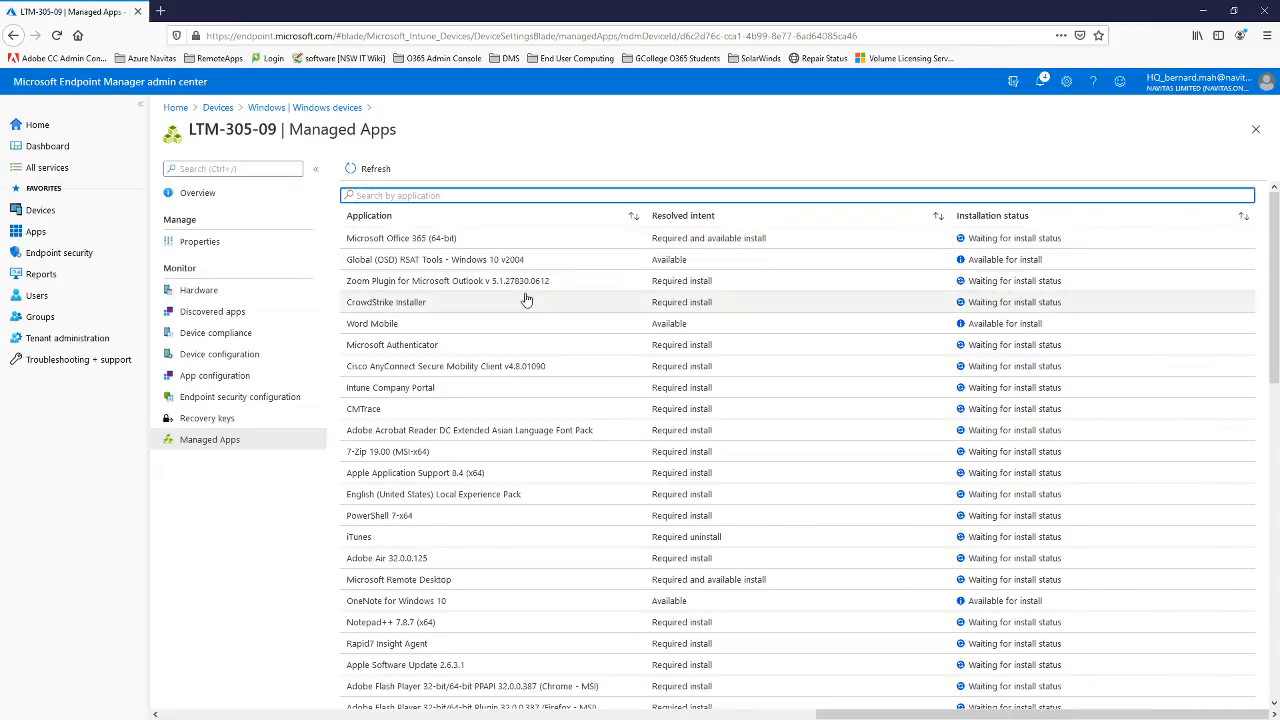
Scroll through the managed apps and their installation statuses for LTM-305-09
scroll(down, 3)
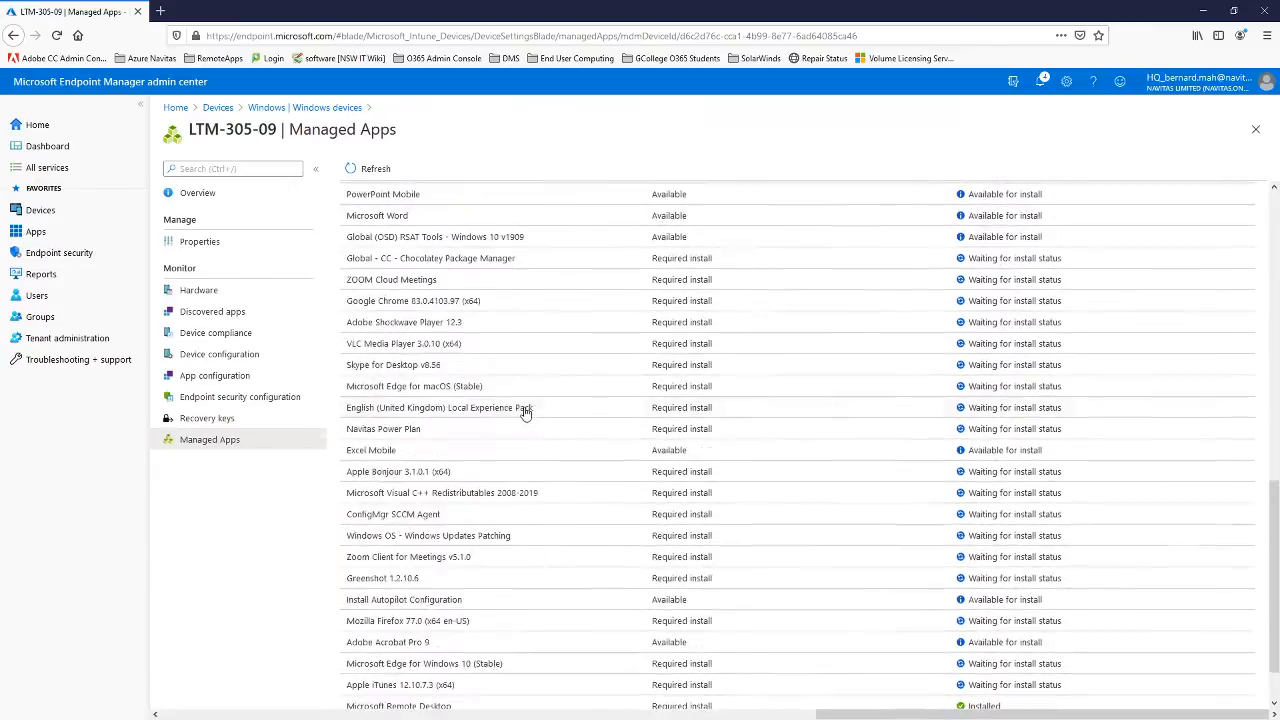
scroll(down, 3)
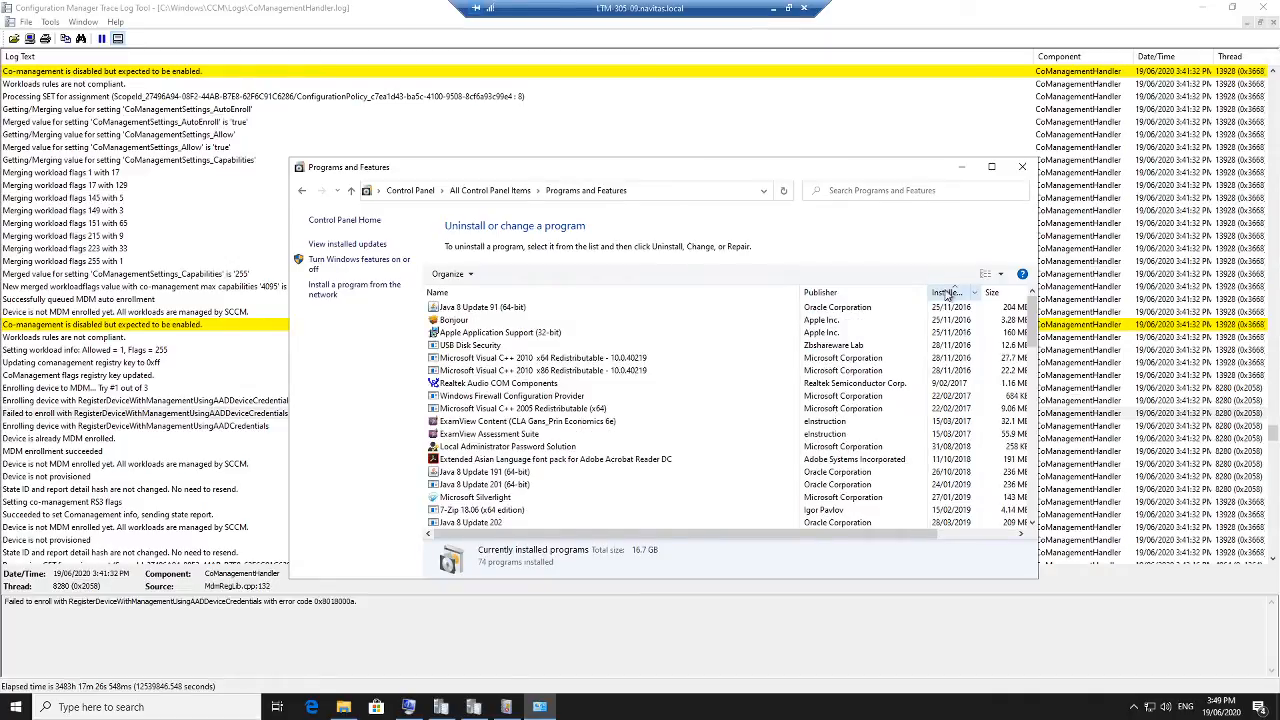
Sort installed programs by install date, then by name in a maximized Programs and Features window
click(952, 292)
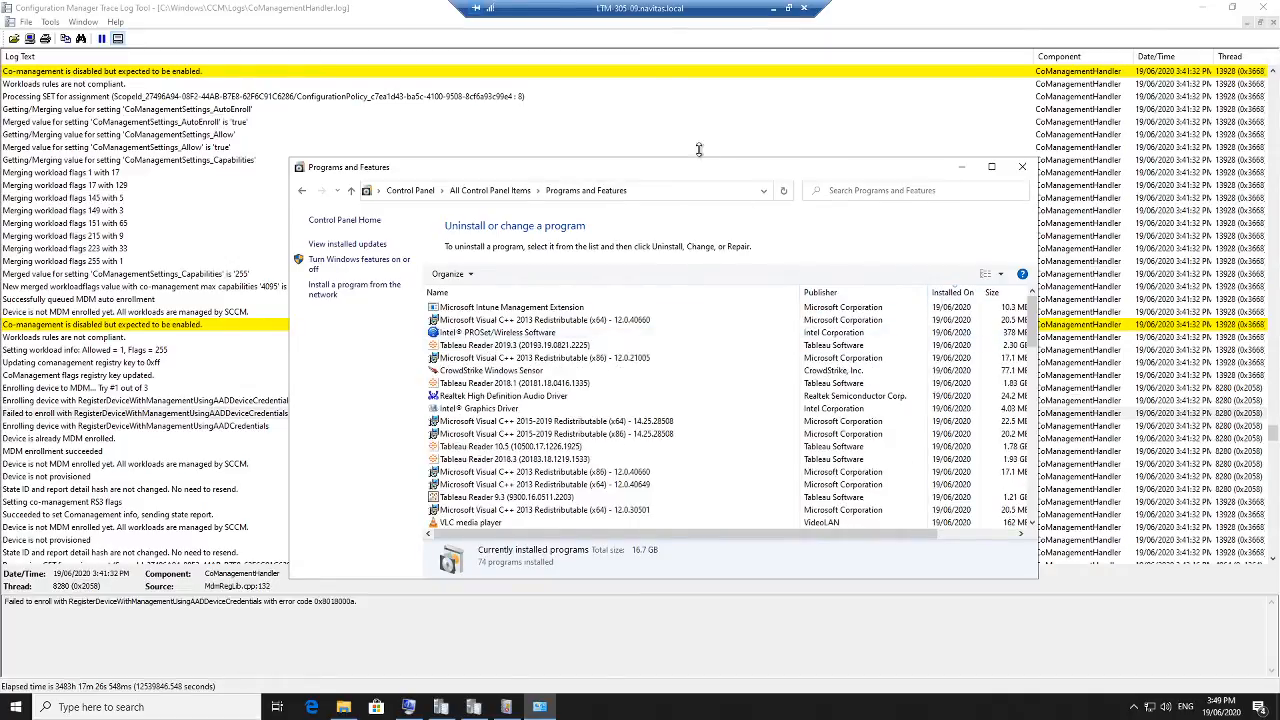
click(992, 166)
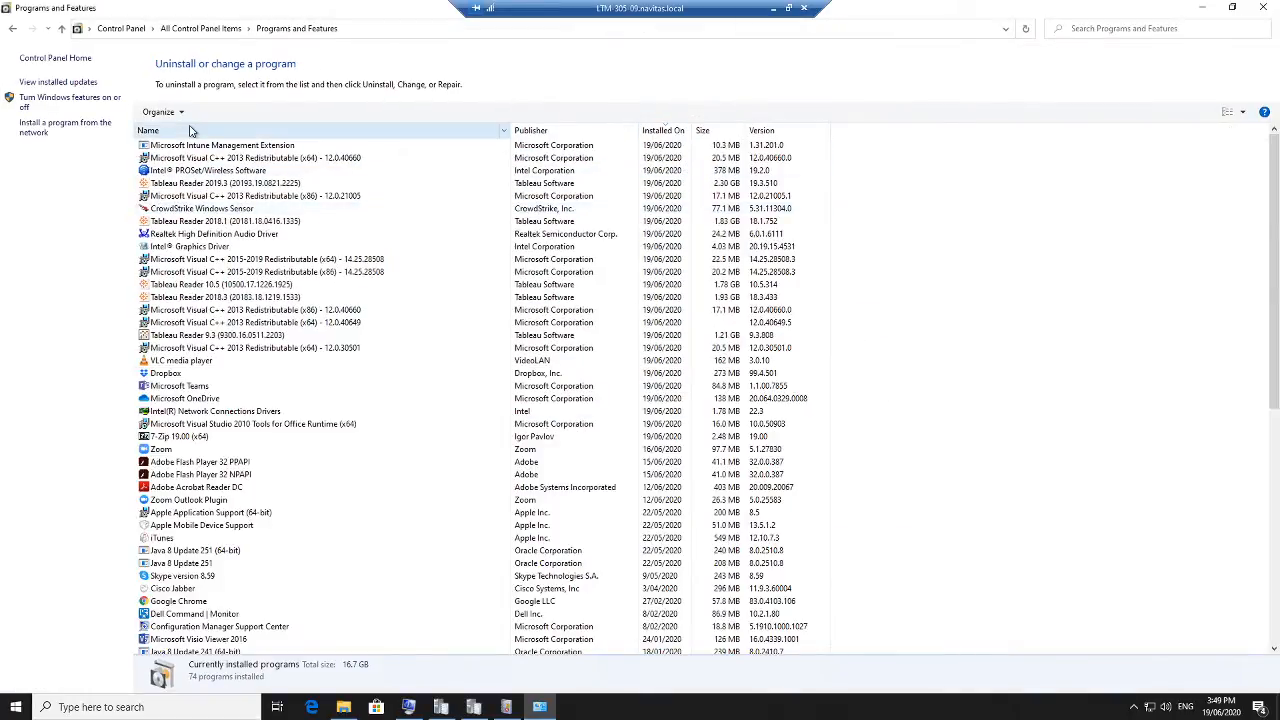
click(148, 130)
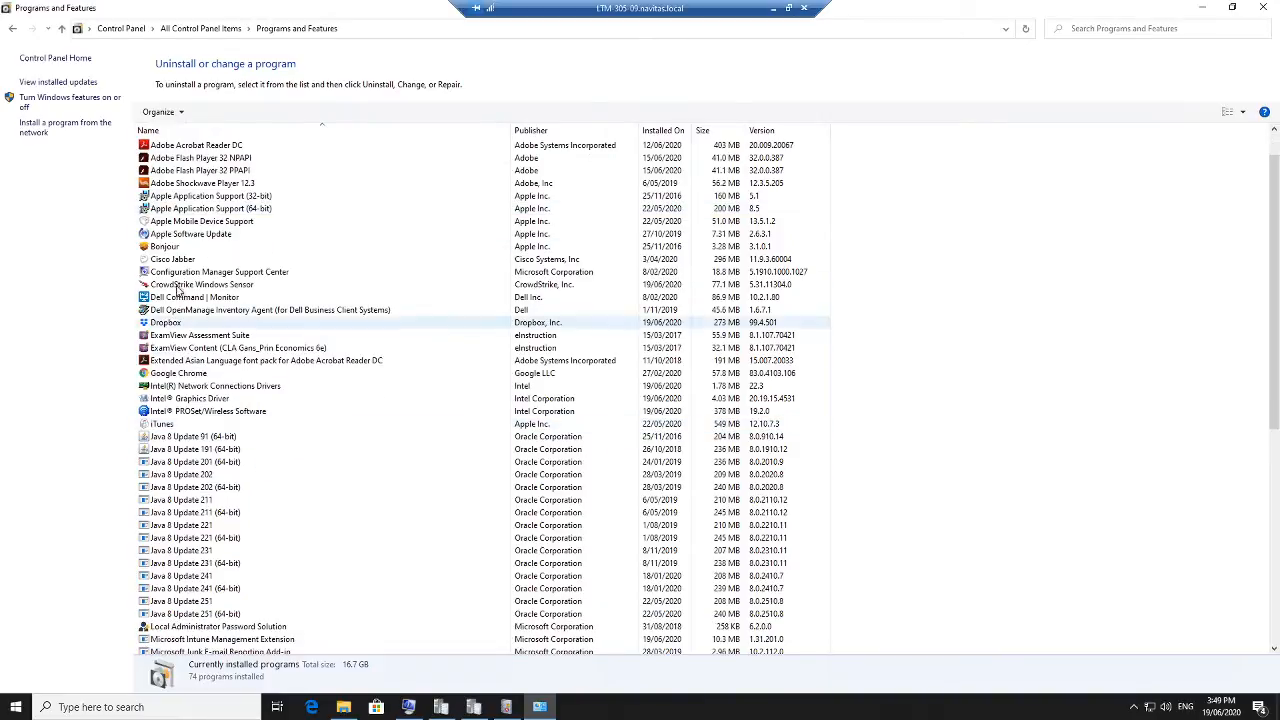
click(172, 260)
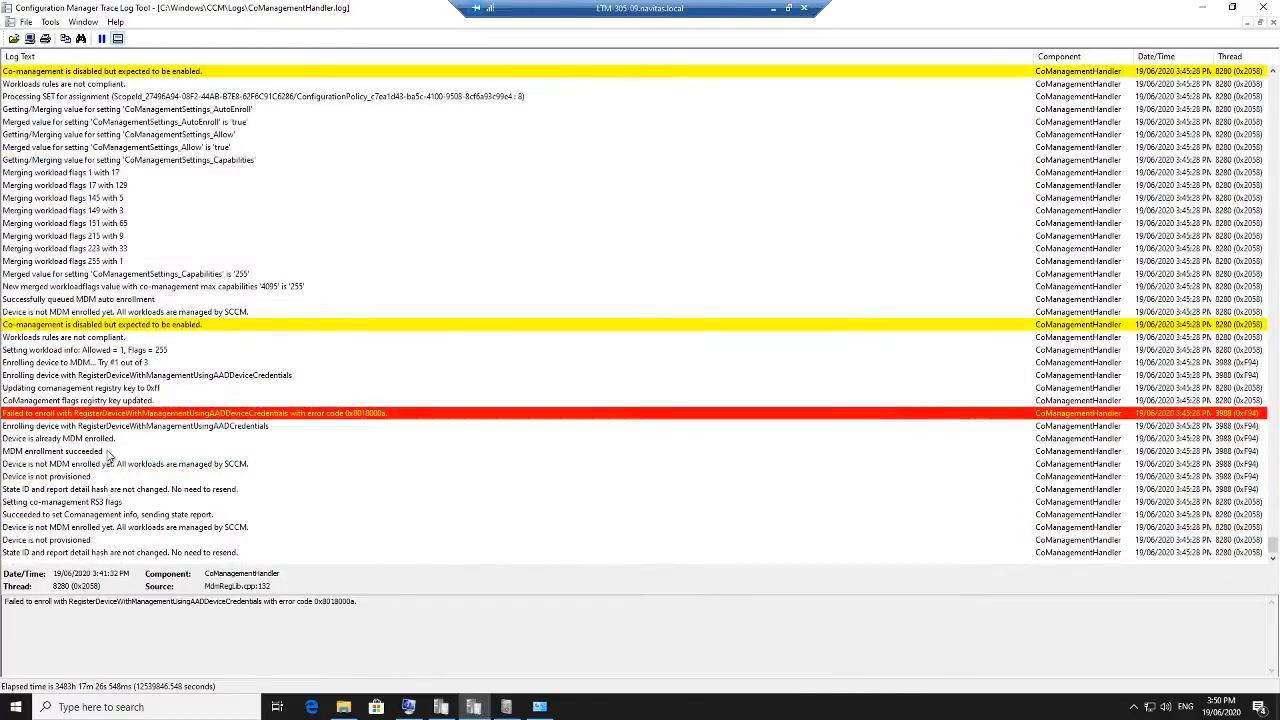
Select the red 'Failed to enroll' entry in the CoManagementHandler log to read its details
click(194, 412)
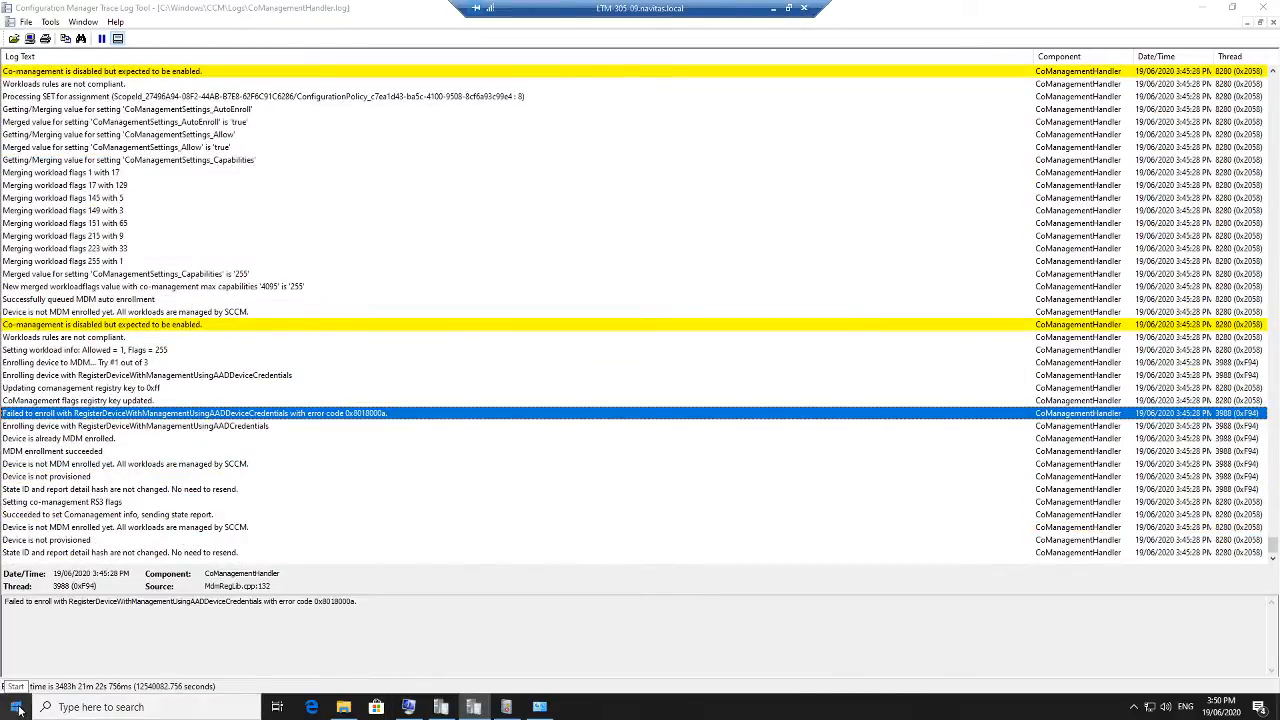
click(16, 708)
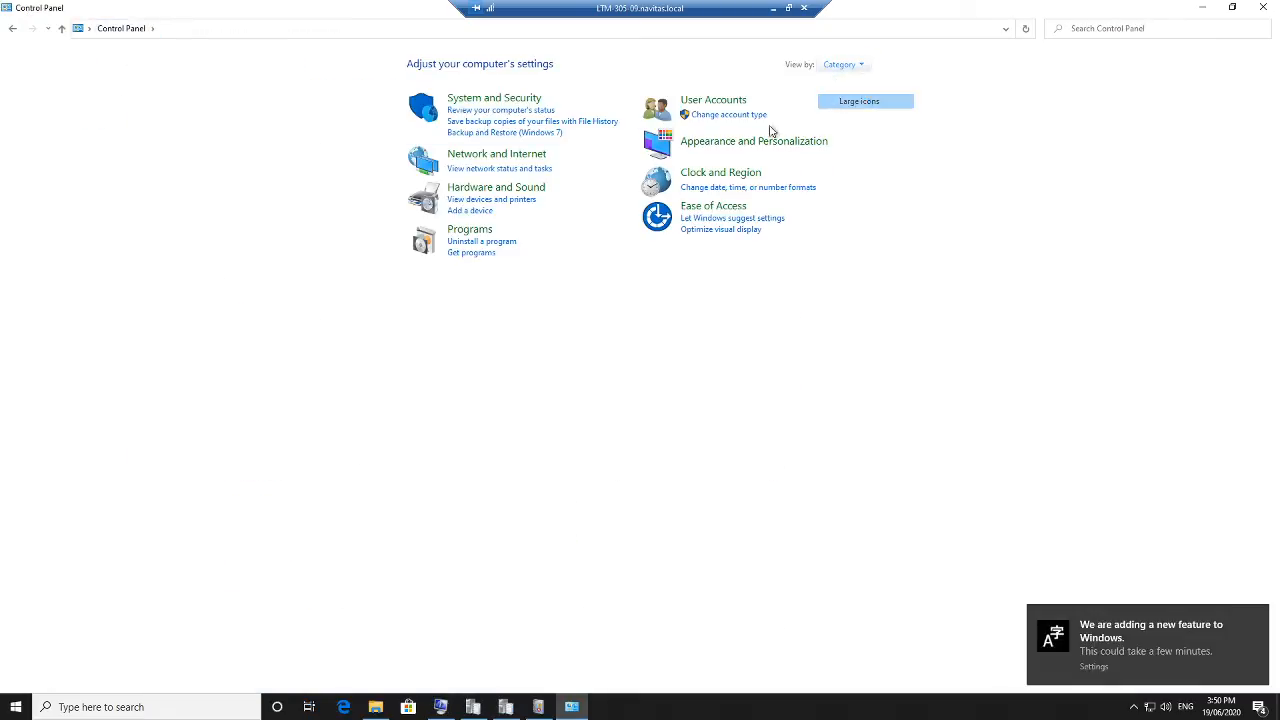
Switch Control Panel to Large icons and review Configuration Manager's compliant baselines
click(862, 100)
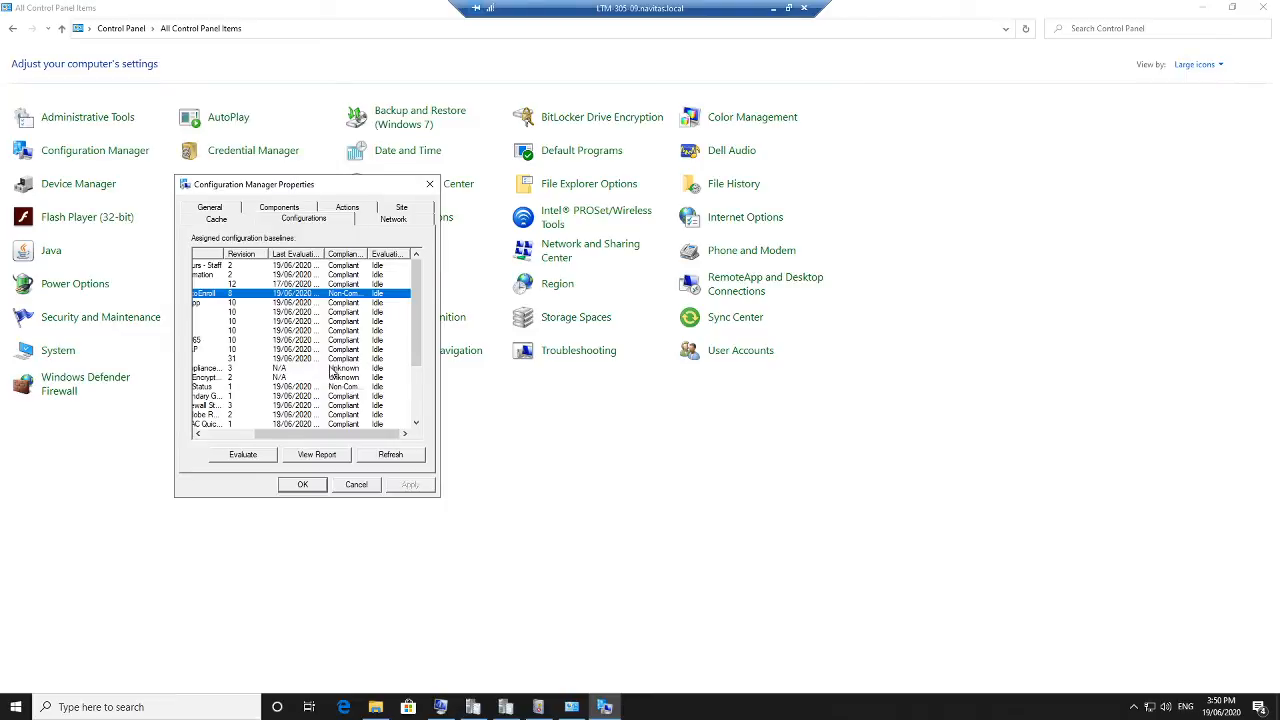
mouse_move(268, 476)
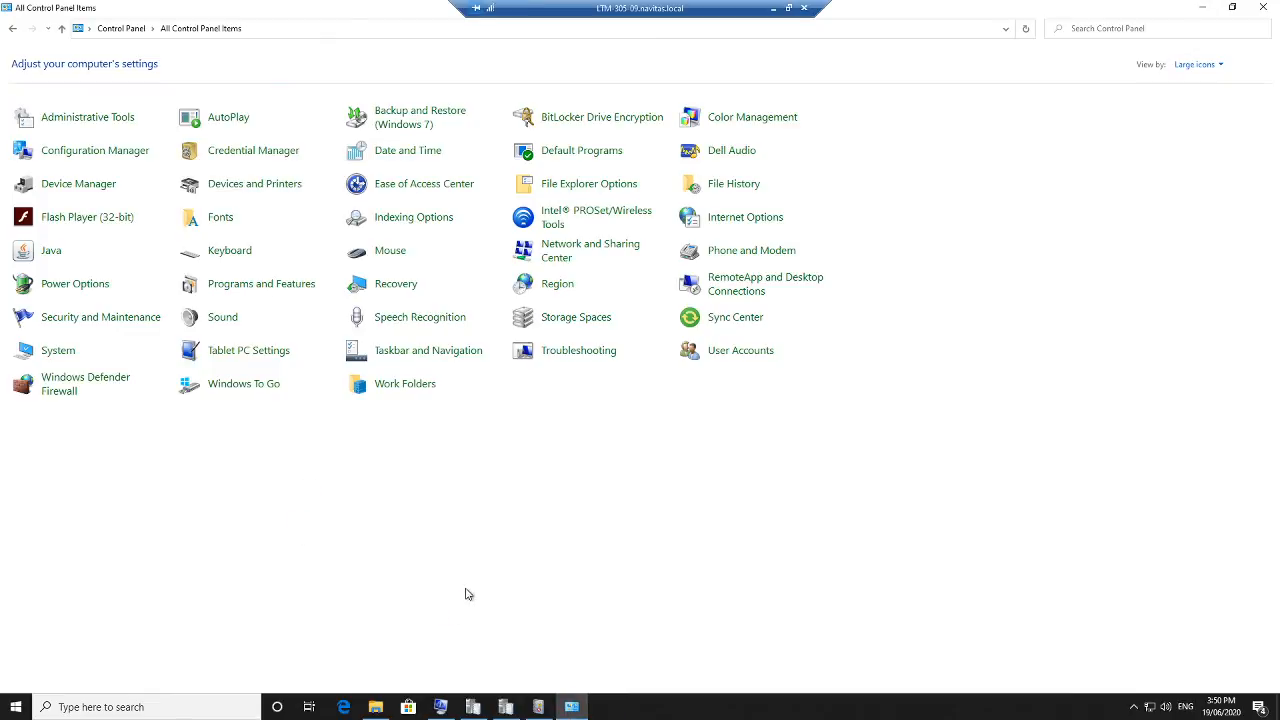
click(16, 706)
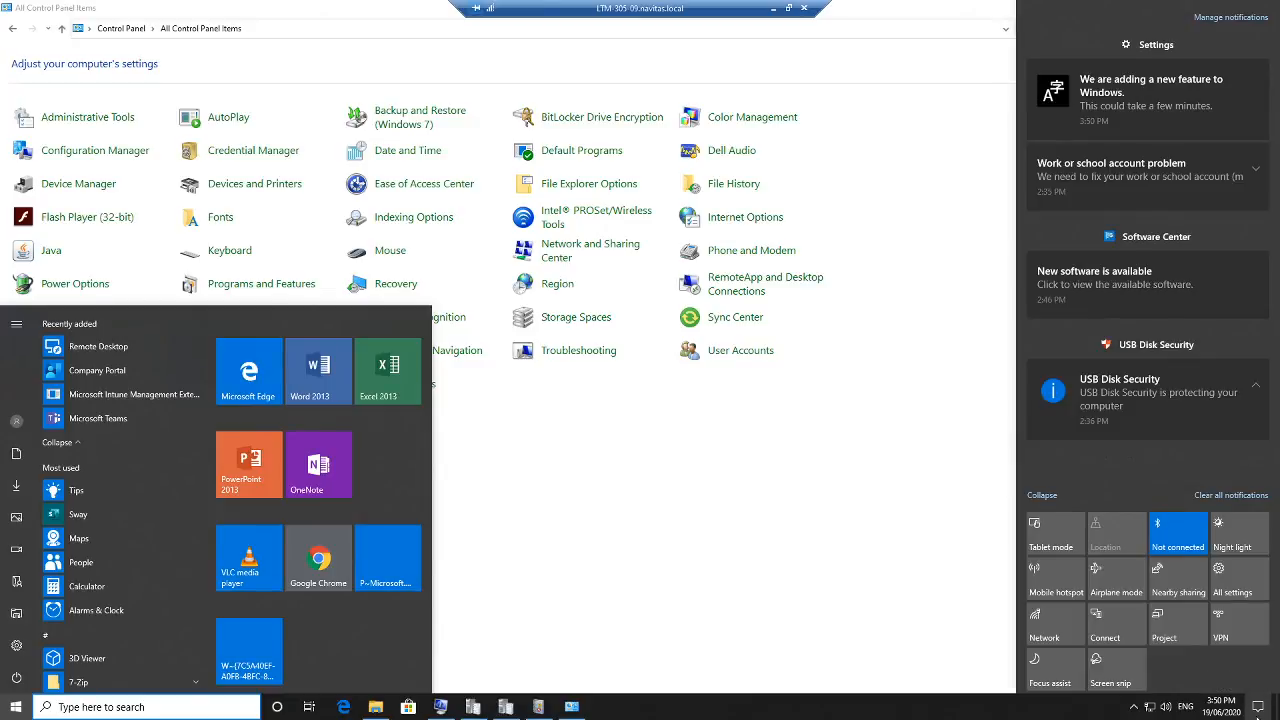
mouse_move(860, 612)
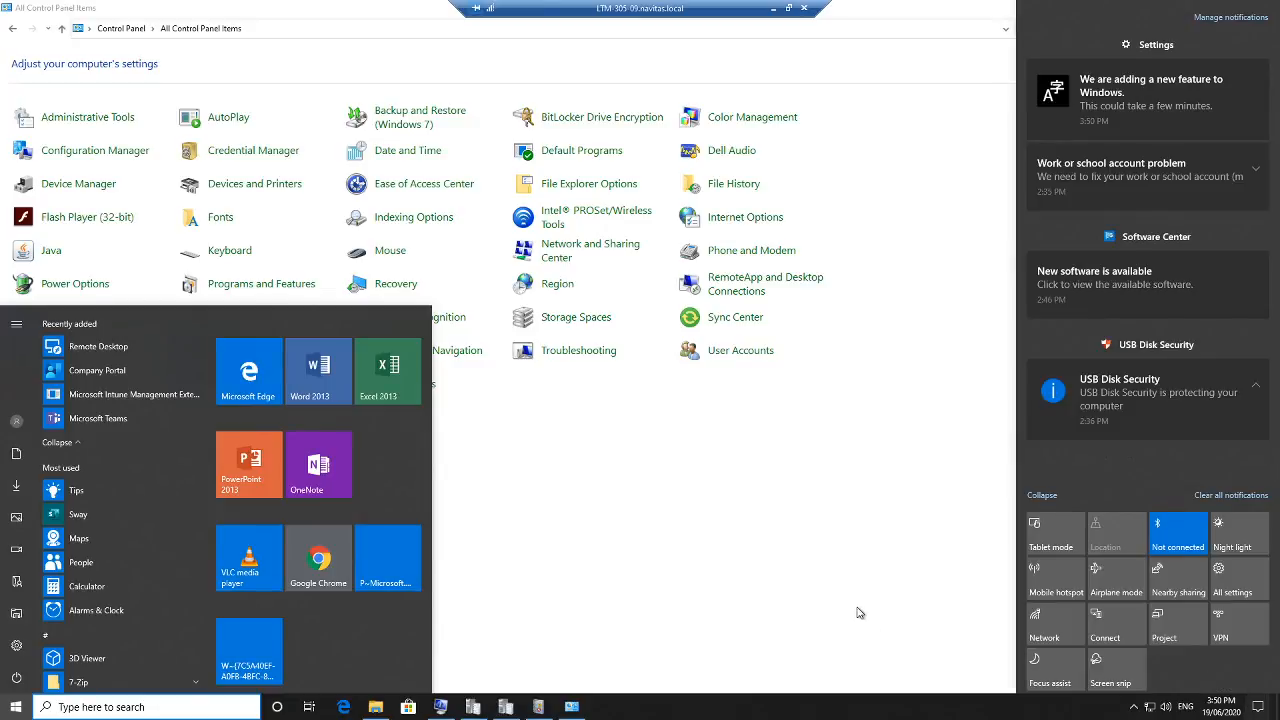